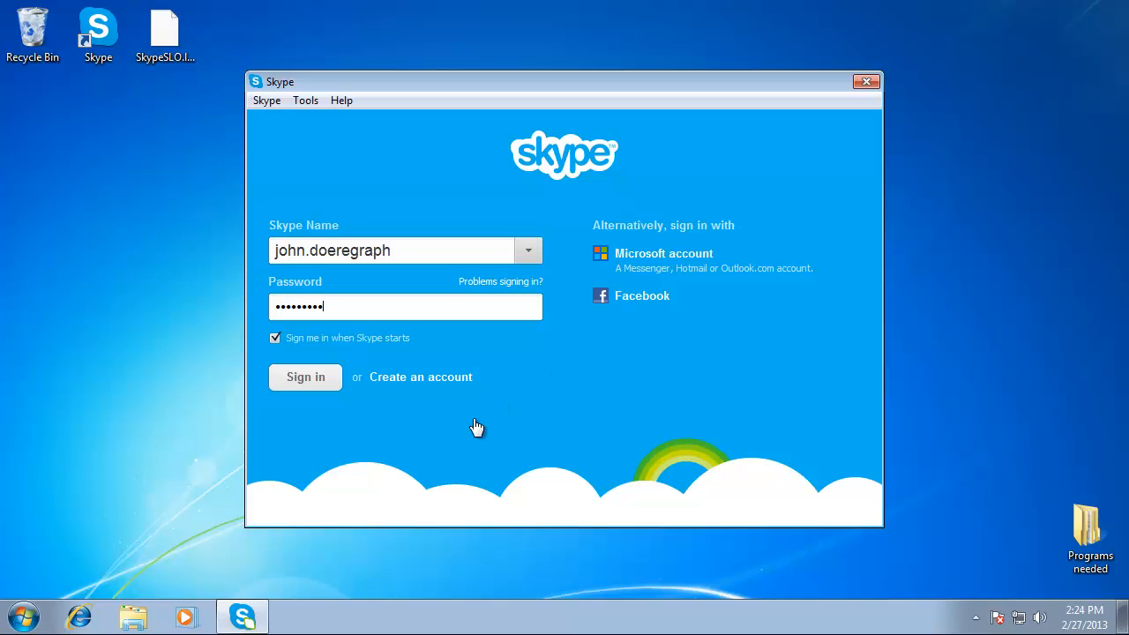
mouse_move(467, 428)
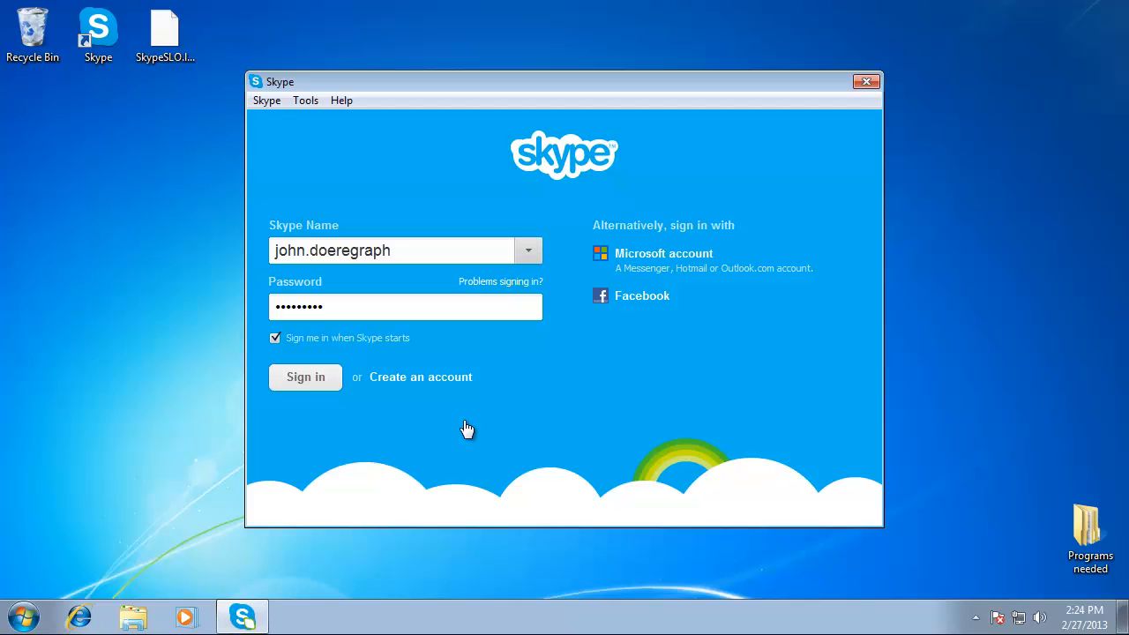
Sign in to Skype with the pre-filled account name and password
left_click(305, 377)
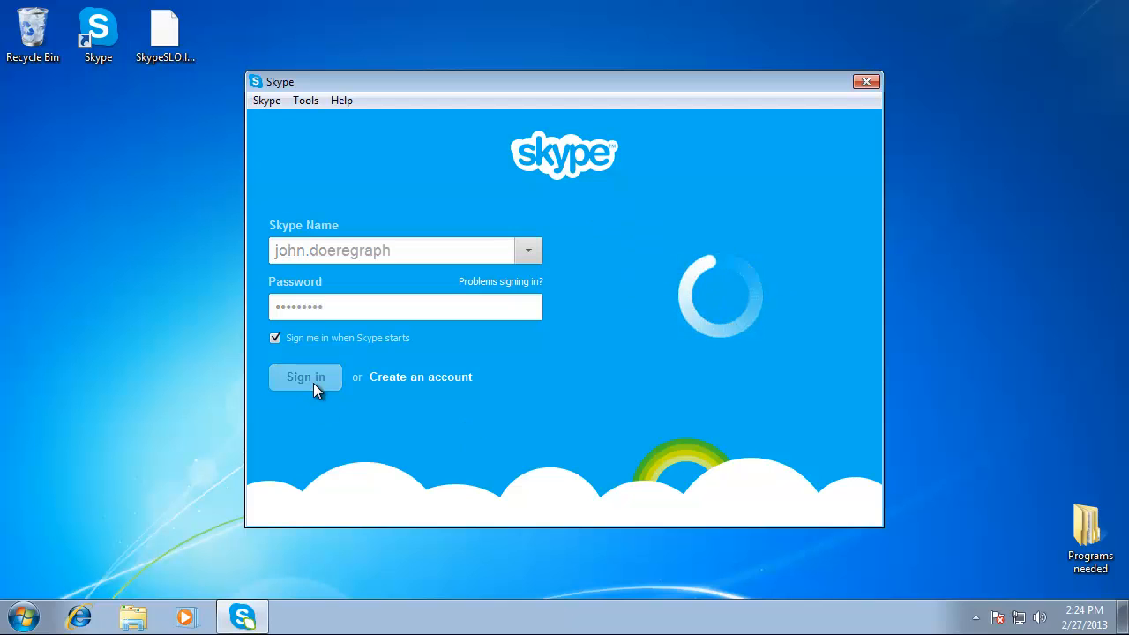
left_click(305, 377)
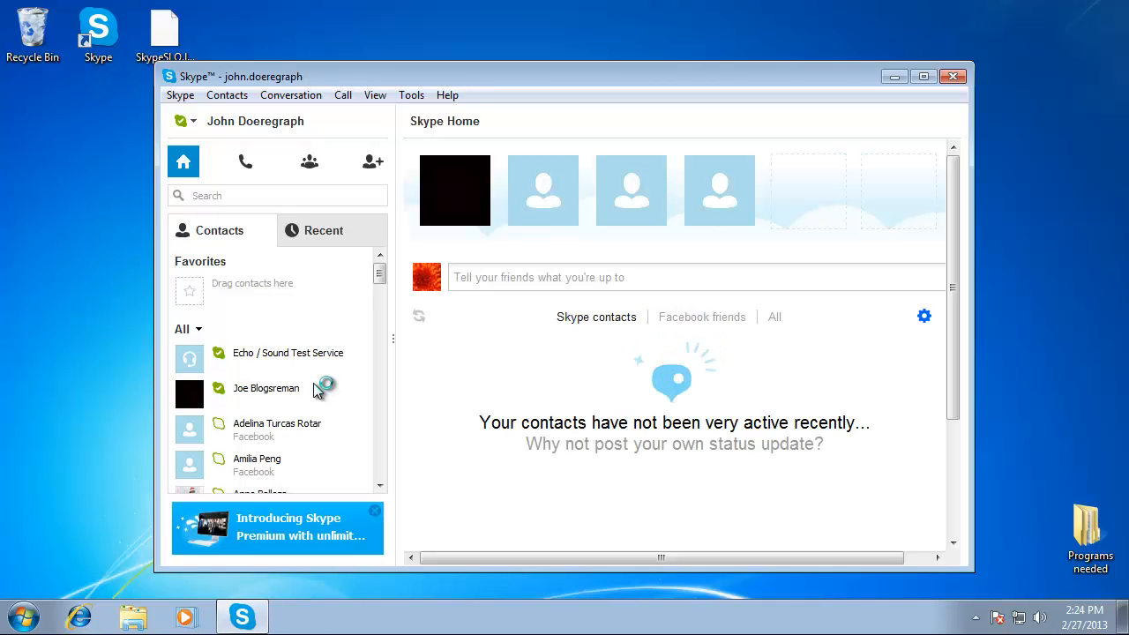
mouse_move(412, 96)
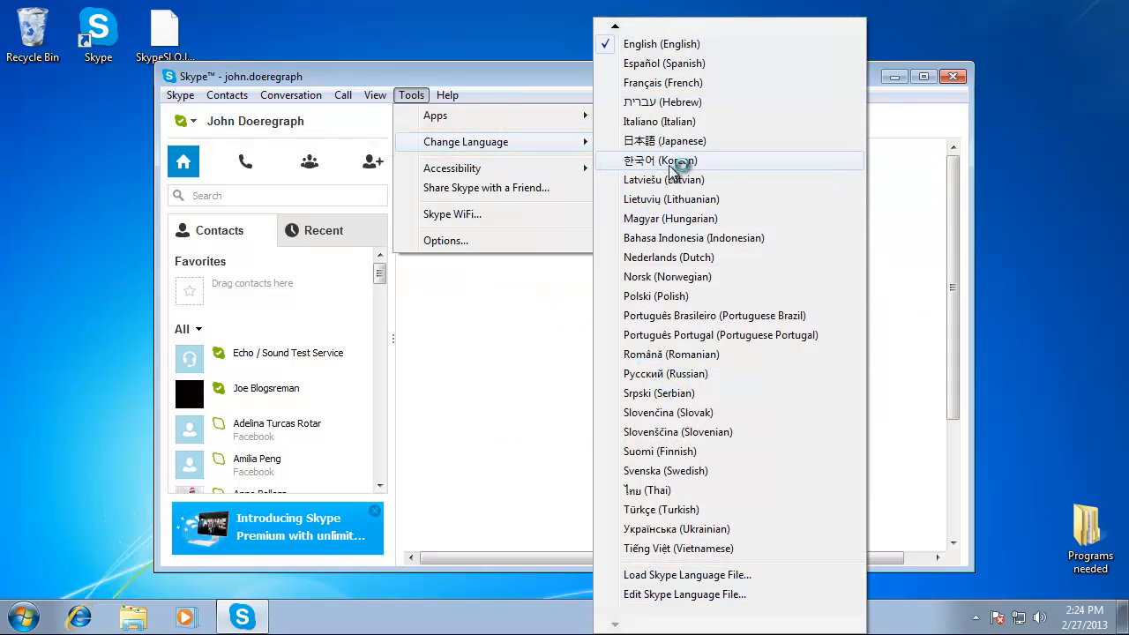
mouse_move(684, 179)
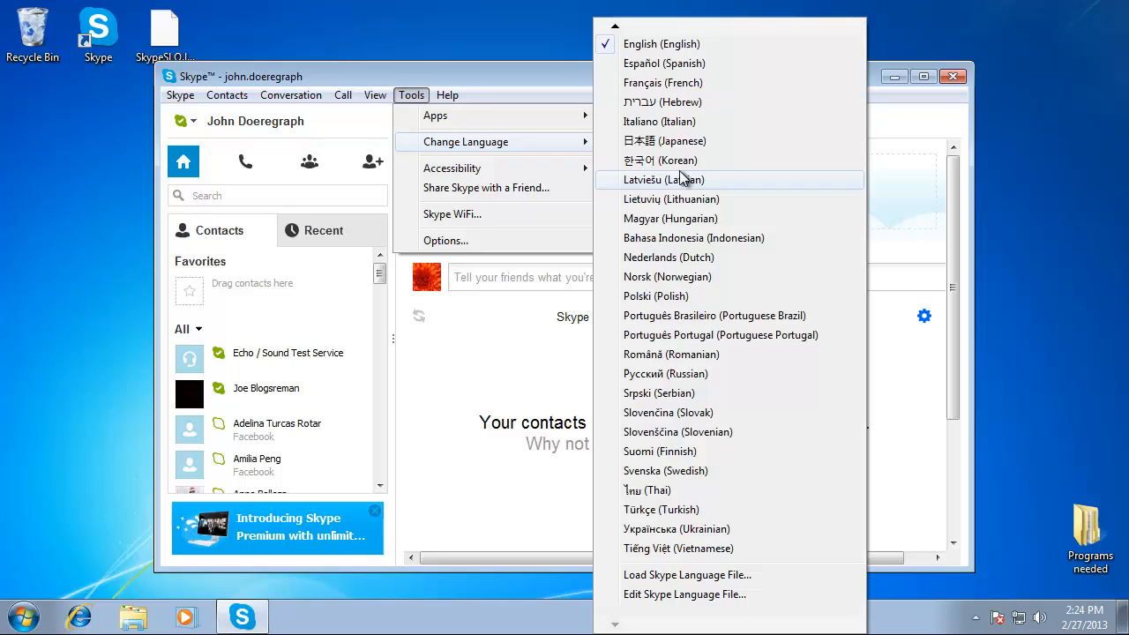
mouse_move(719, 78)
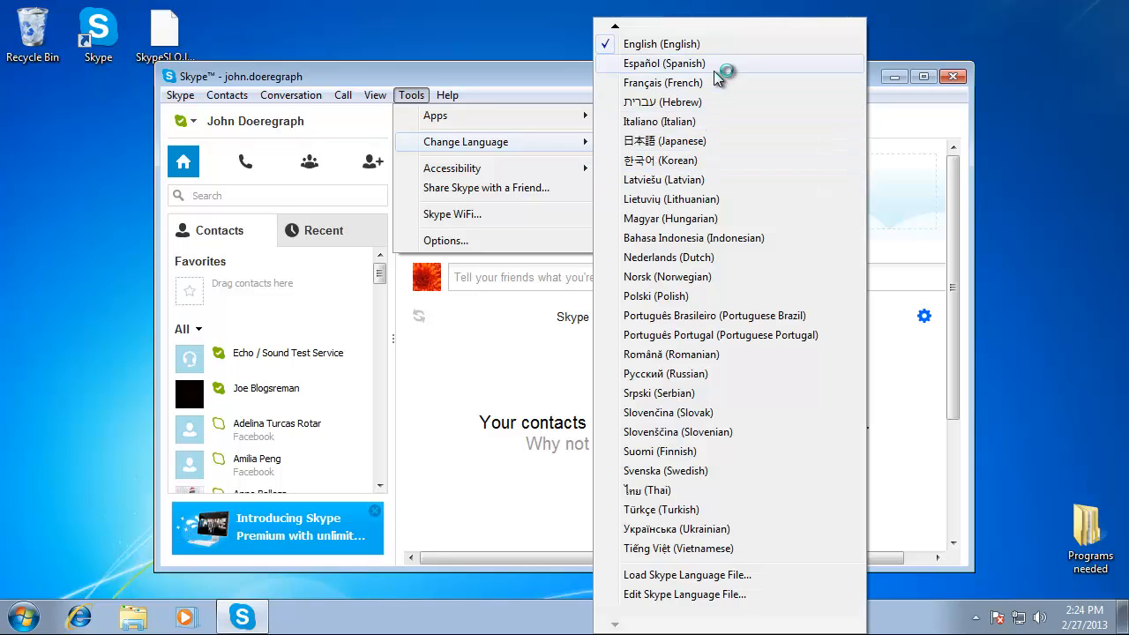
left_click(662, 82)
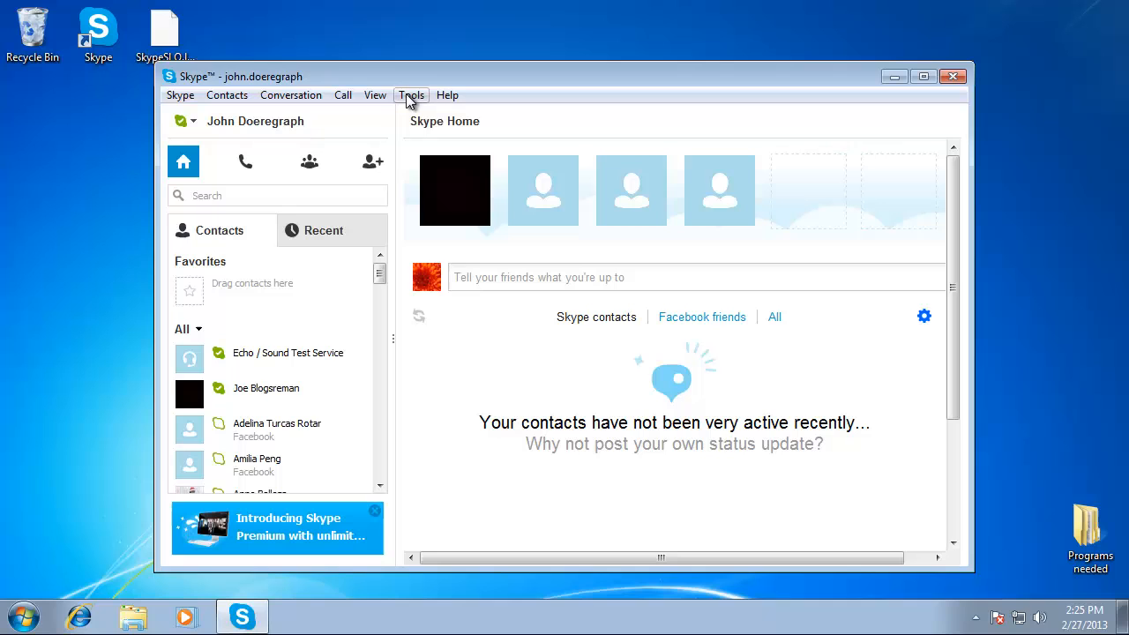
From Tools > Change Language, choose to load a Skype language file
left_click(411, 96)
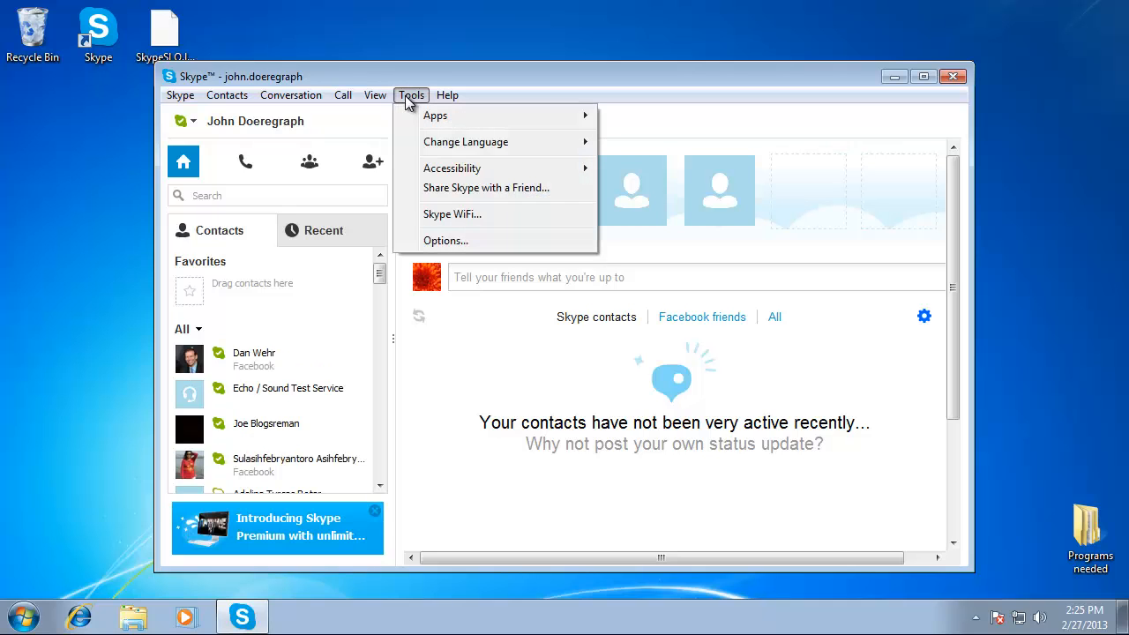
left_click(465, 141)
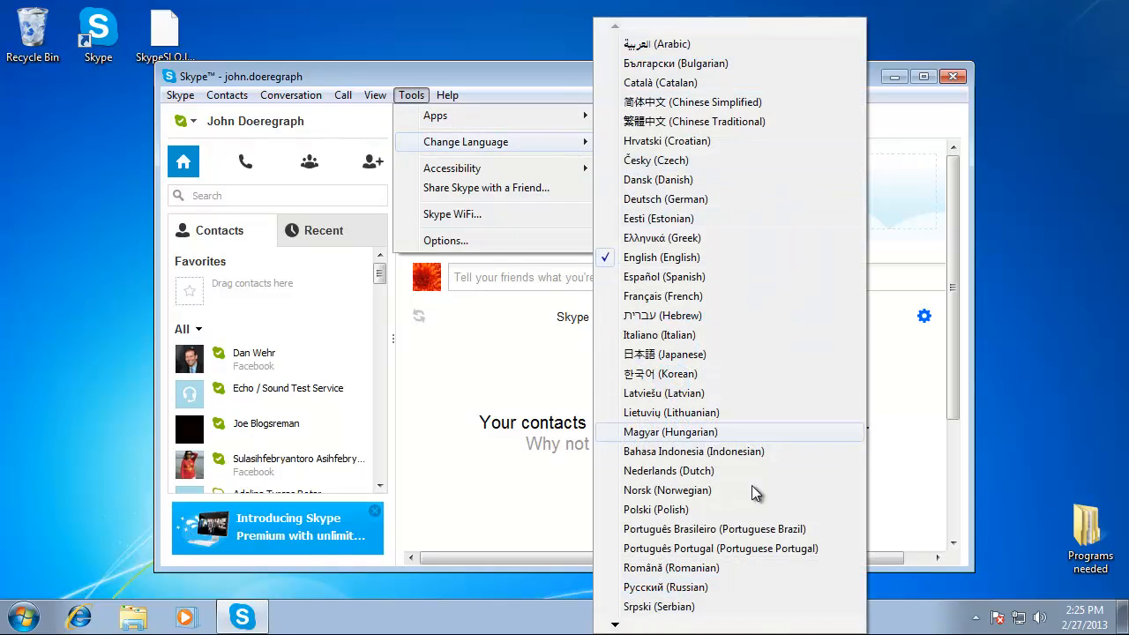
scroll("down", 3)
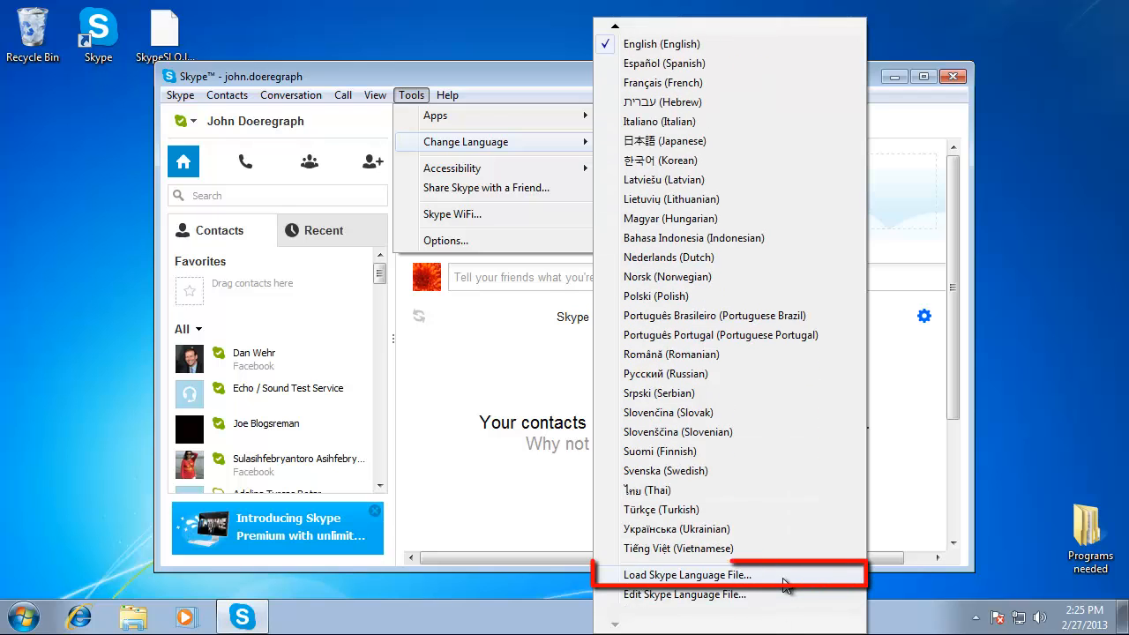
left_click(688, 574)
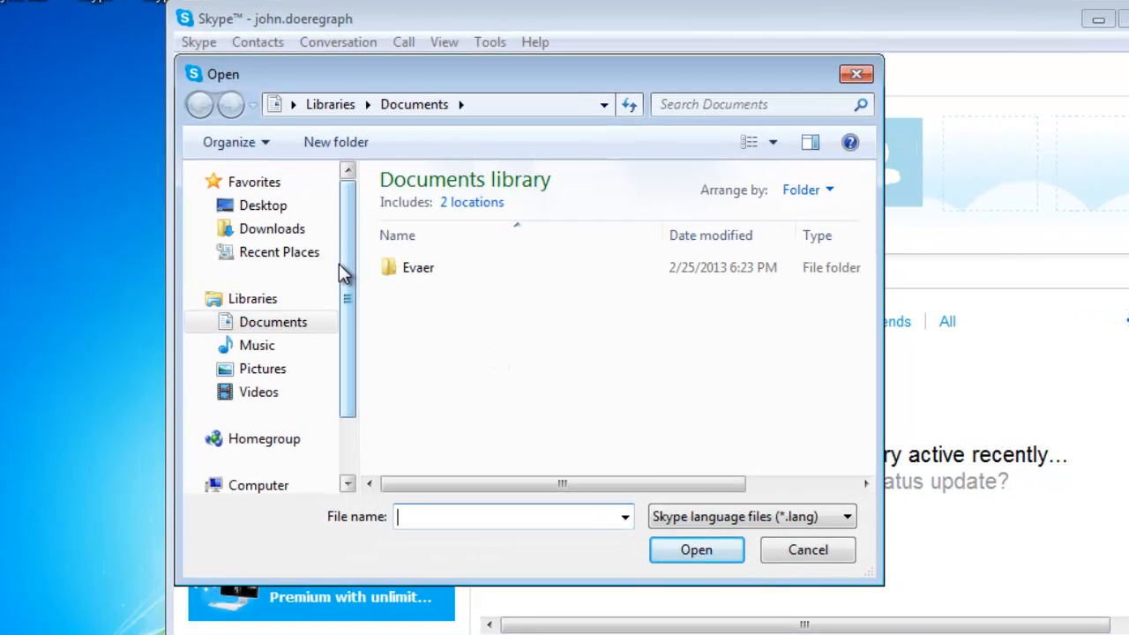
Load SkypeSLO.lang from the Desktop so the interface switches to Slovenian
left_click(262, 204)
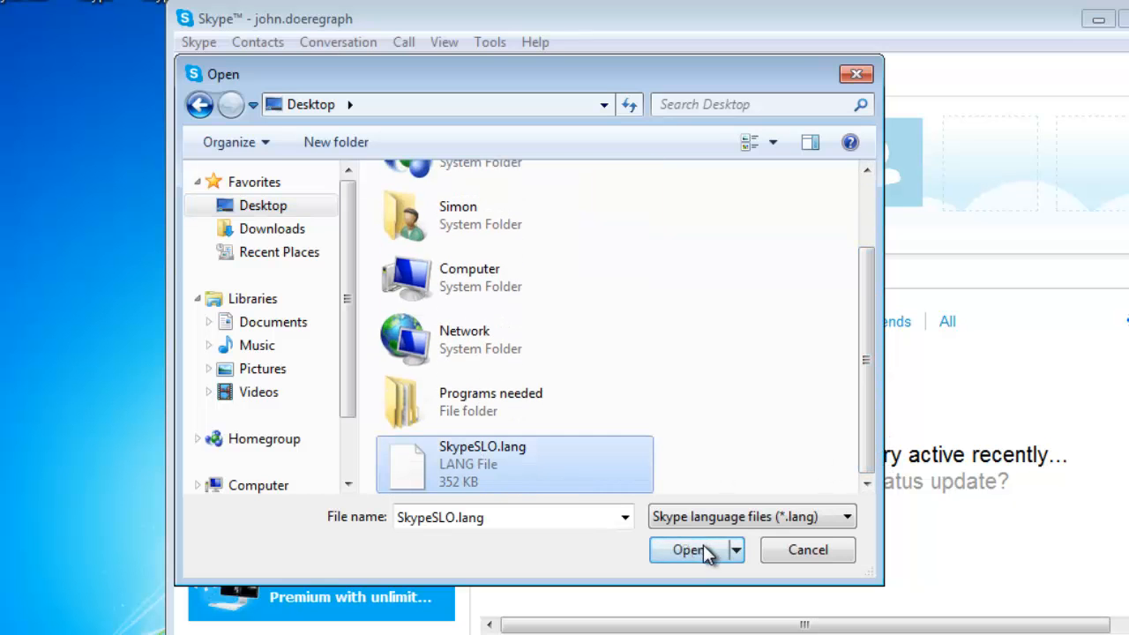
left_click(690, 549)
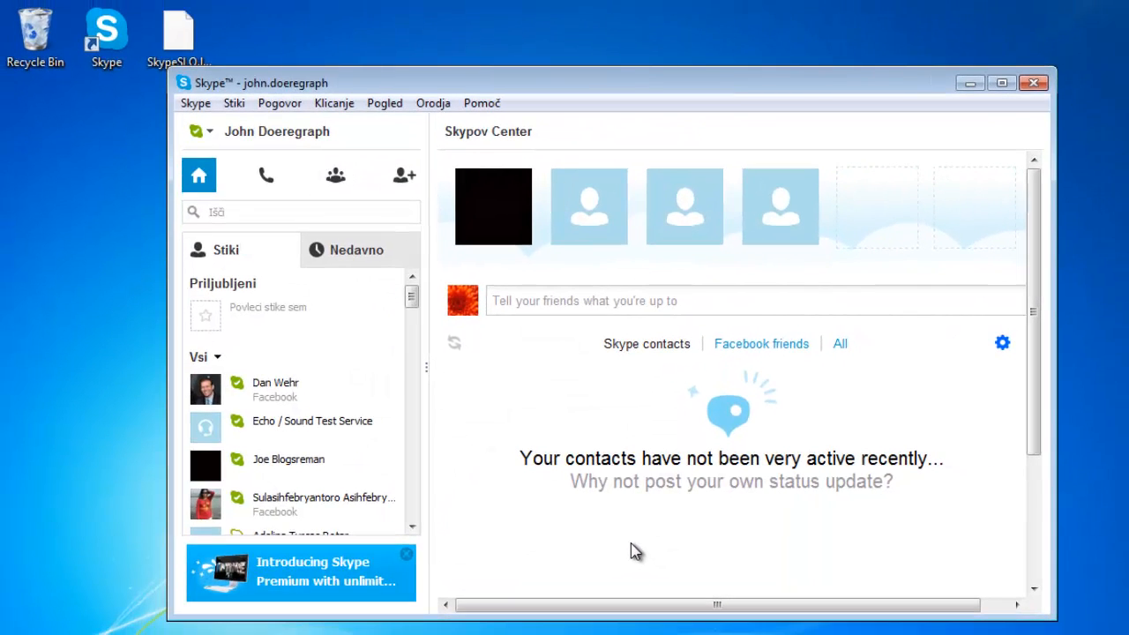